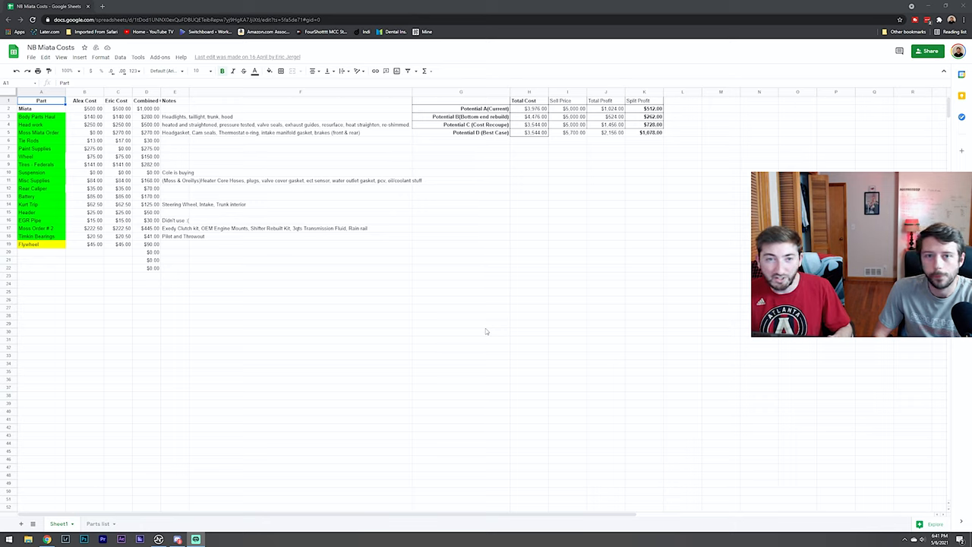
left_click(32, 133)
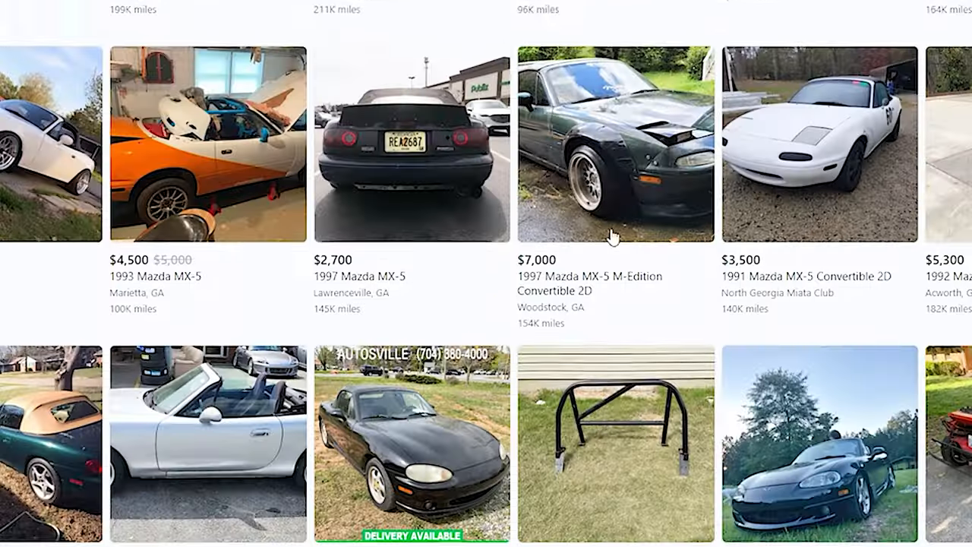
scroll("down", 3)
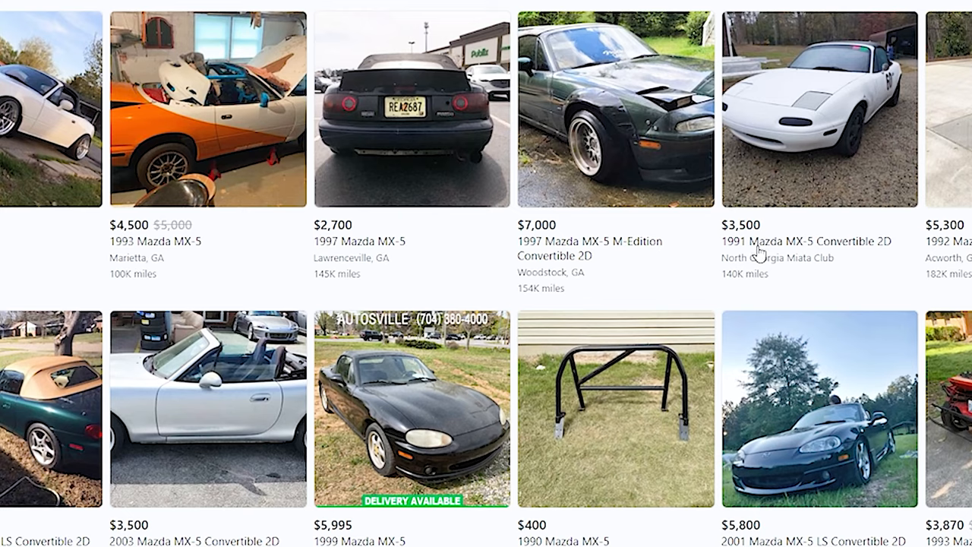
scroll("down", 3)
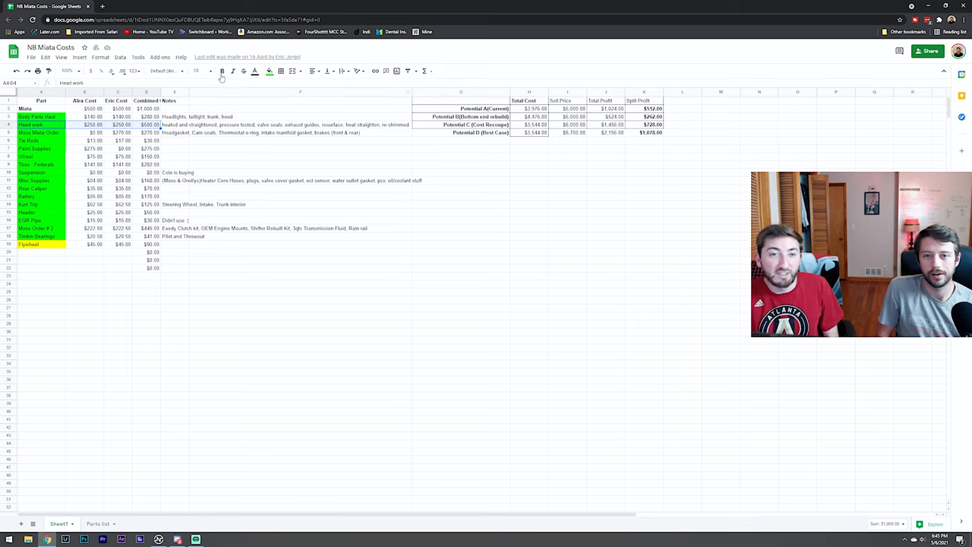
mouse_move(261, 185)
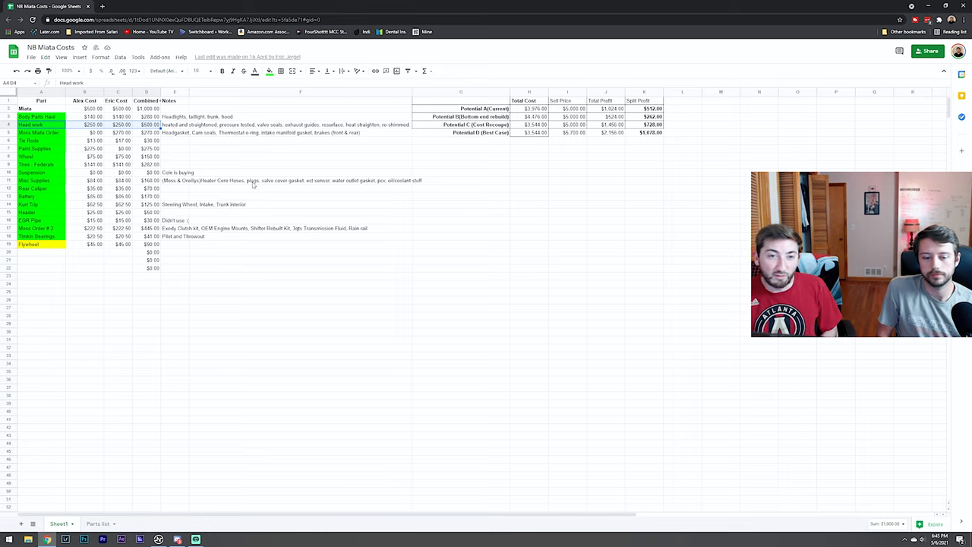
mouse_move(290, 158)
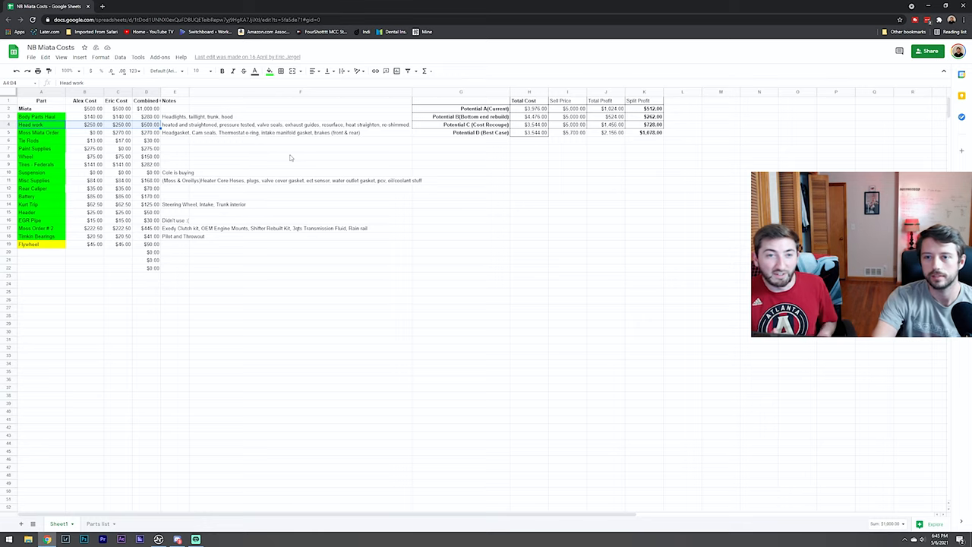
left_click(38, 133)
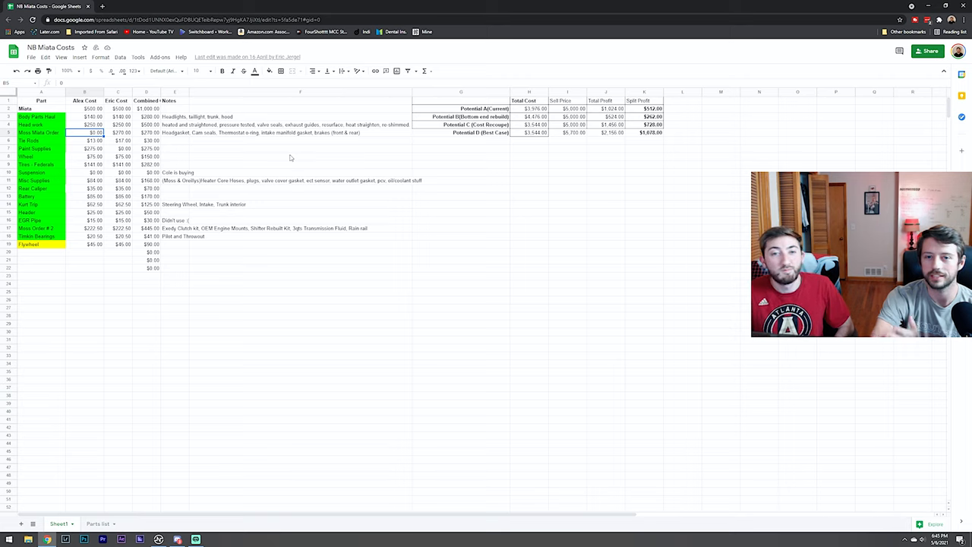
left_click(118, 132)
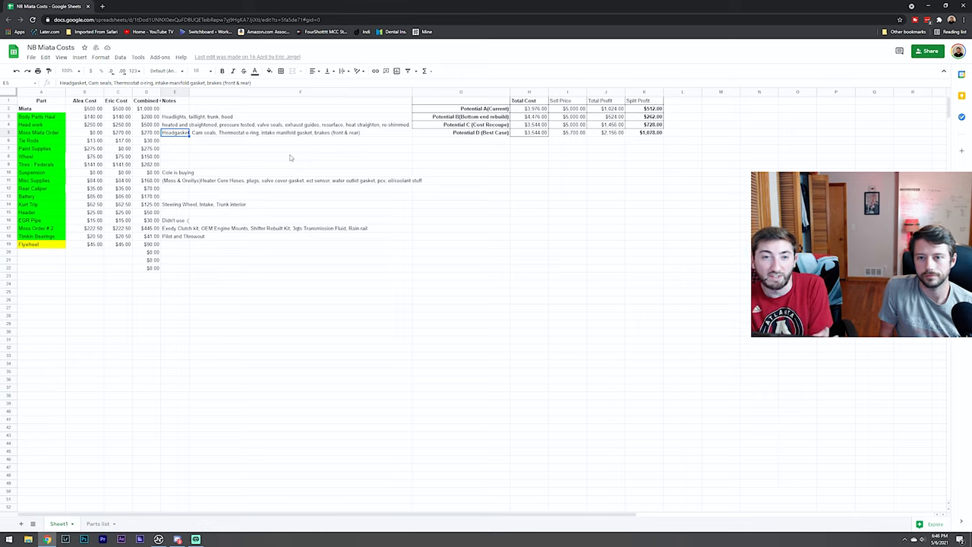
left_click(175, 157)
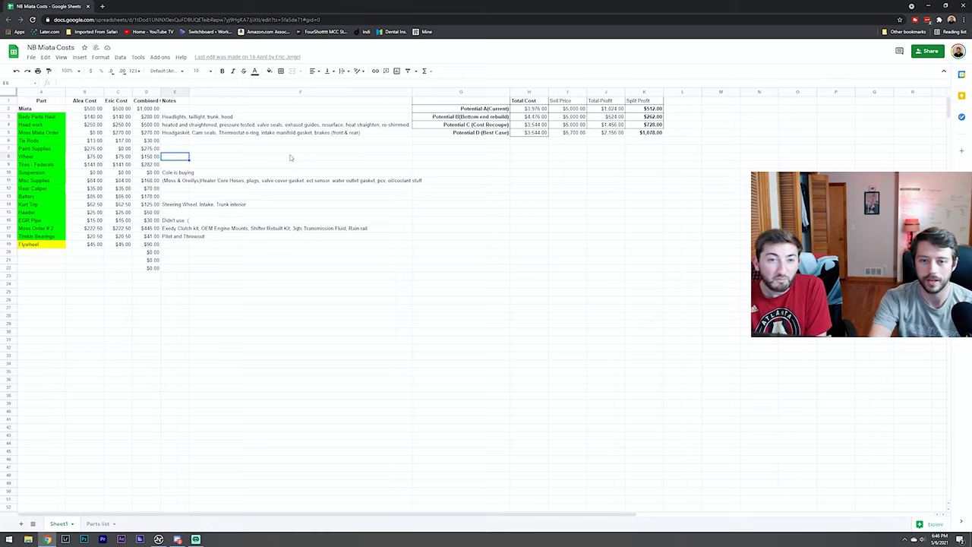
left_click(186, 180)
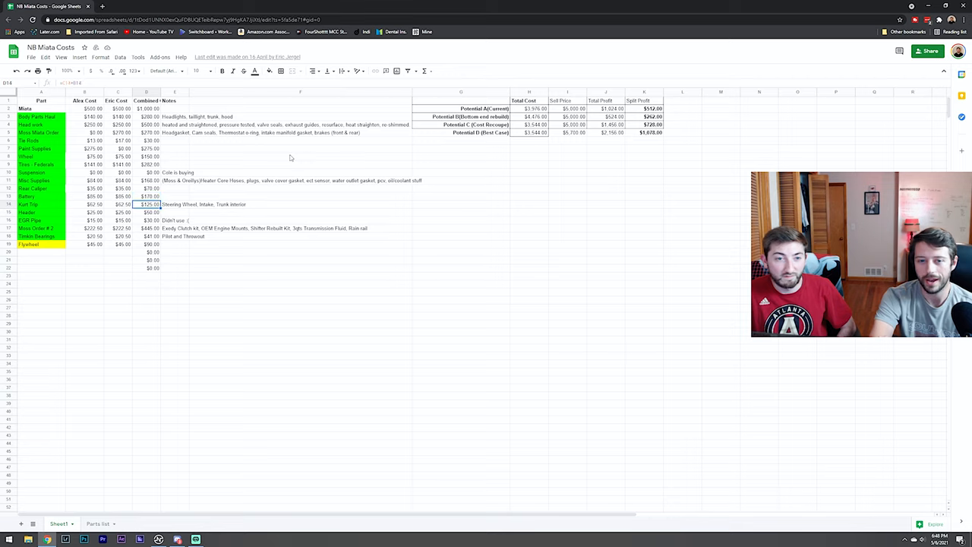
left_click(146, 228)
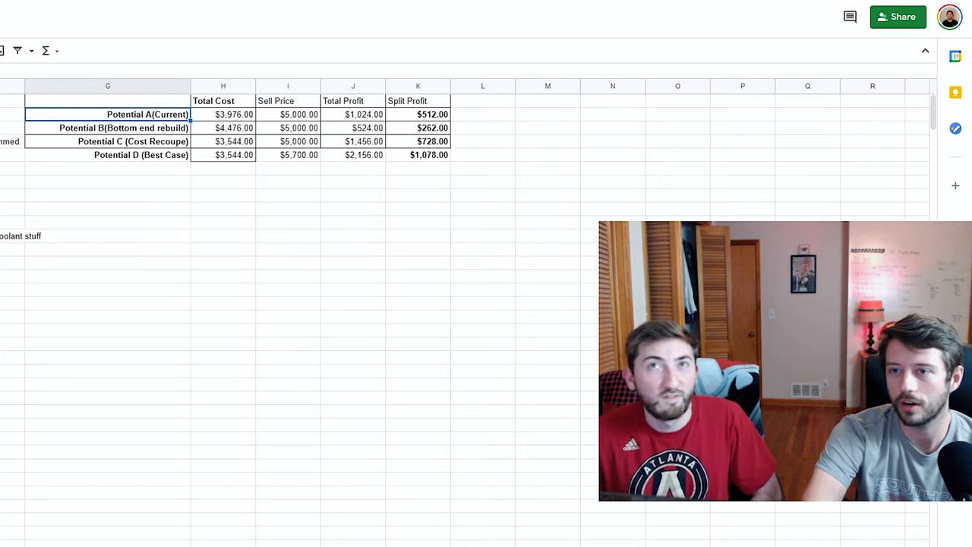
left_click(223, 114)
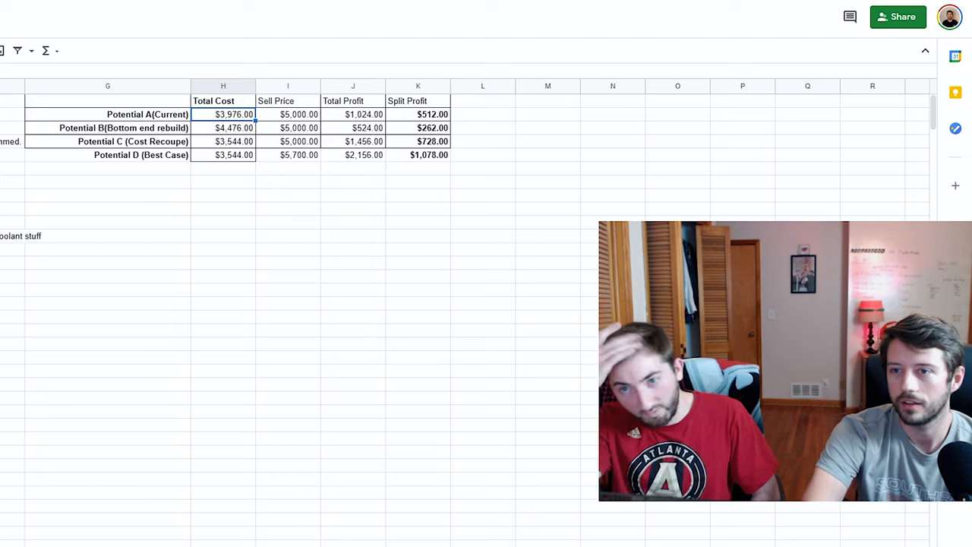
left_click(107, 128)
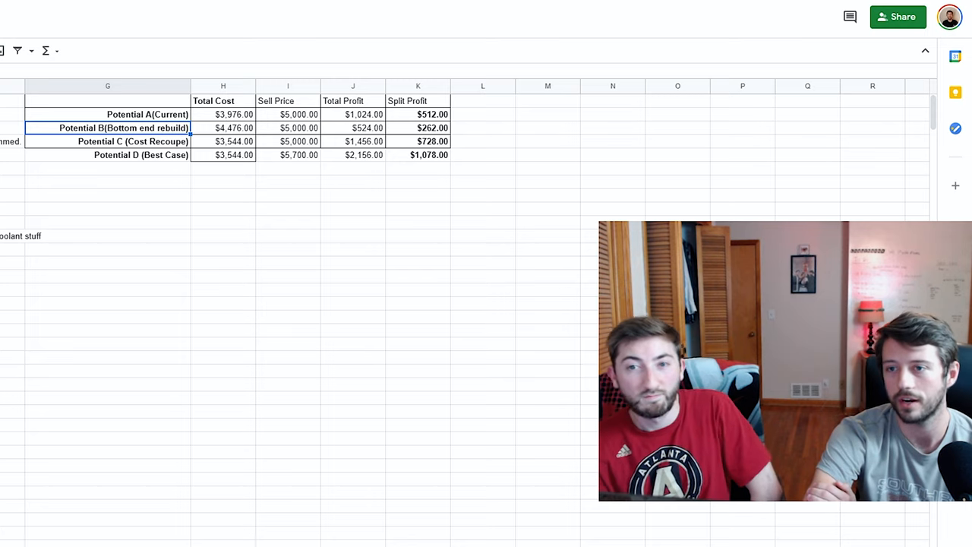
left_click(106, 141)
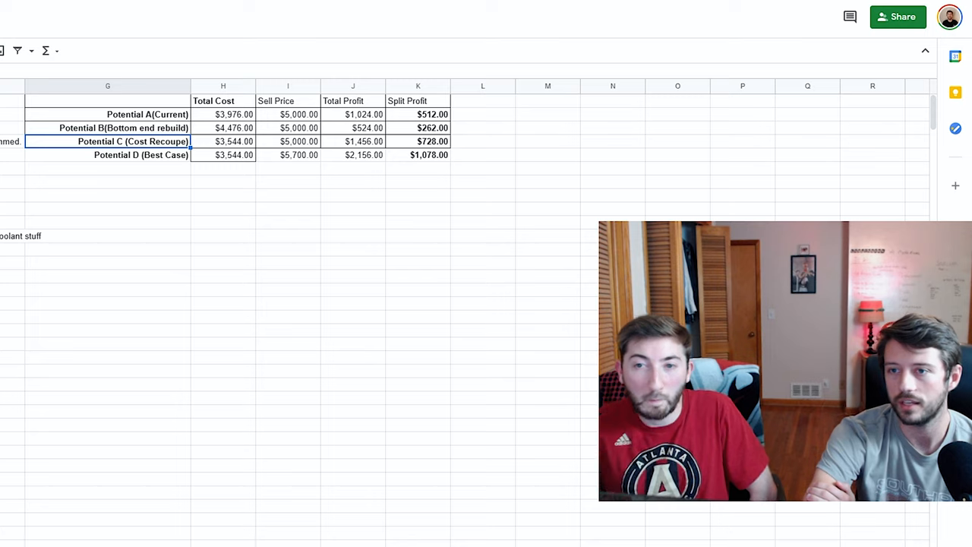
left_click(222, 141)
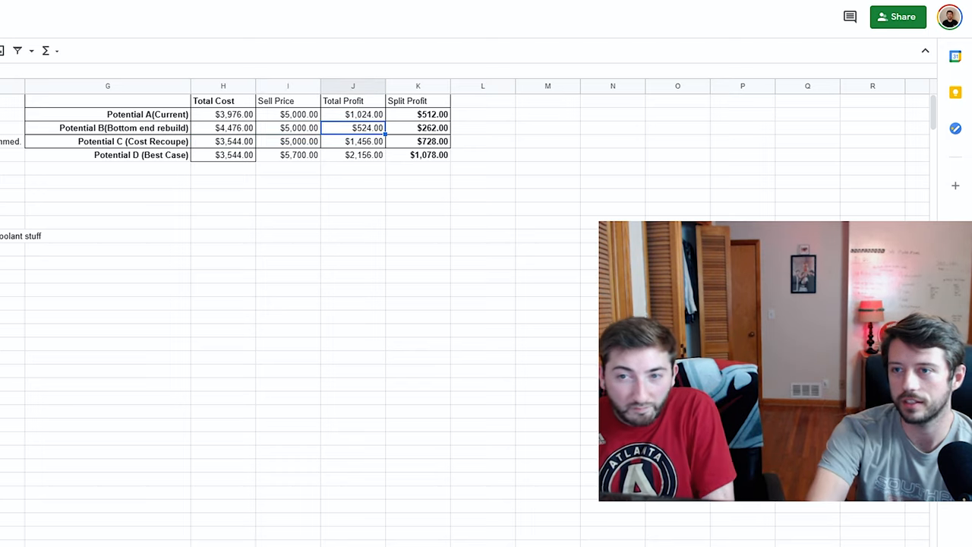
left_click(288, 141)
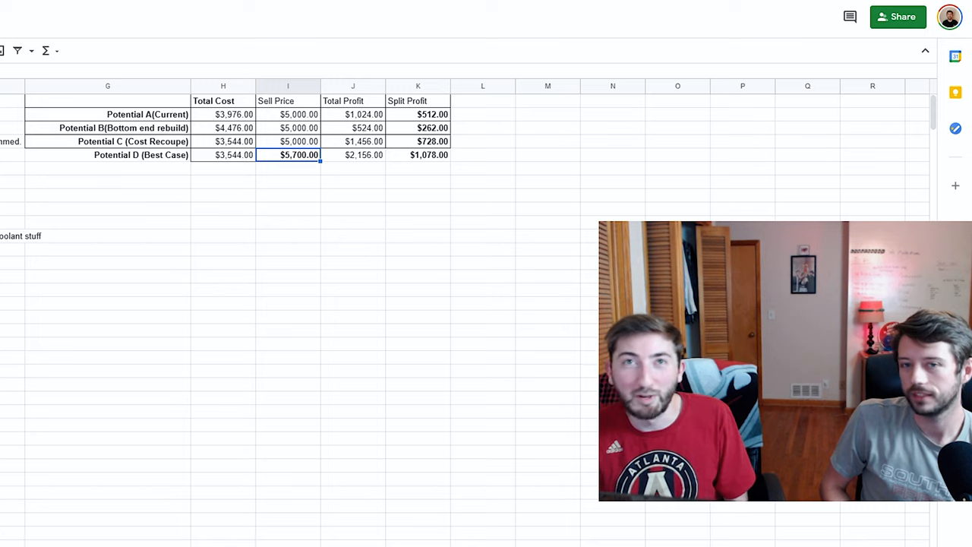
left_click(352, 155)
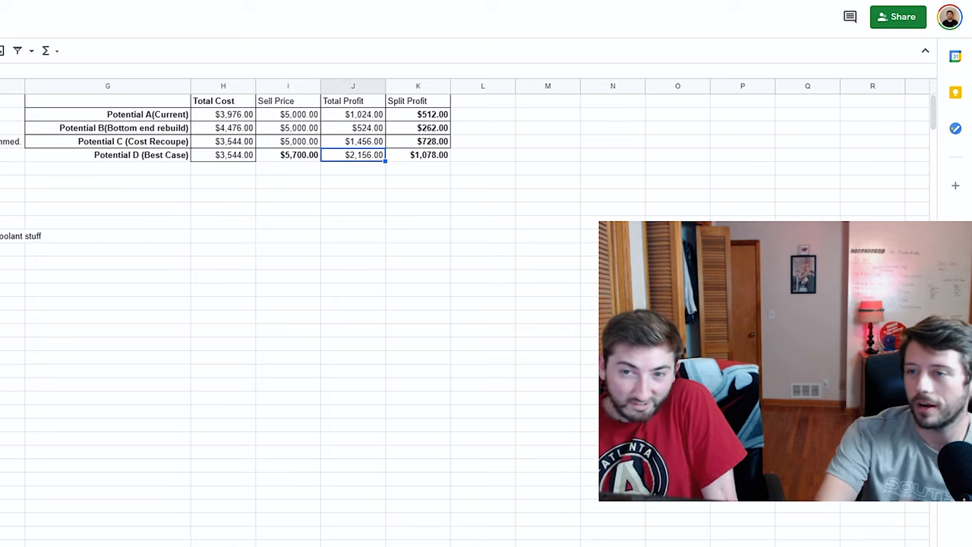
left_click(418, 155)
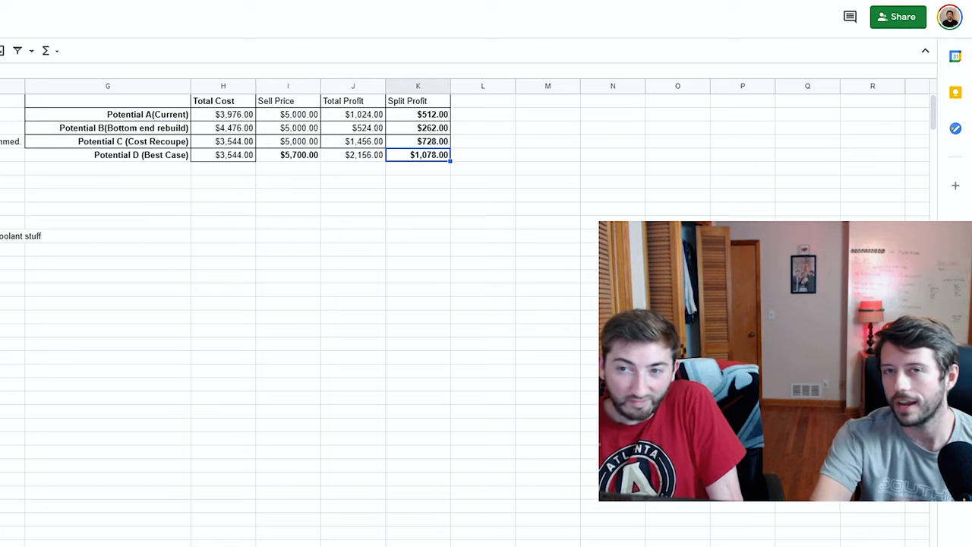
left_click(288, 155)
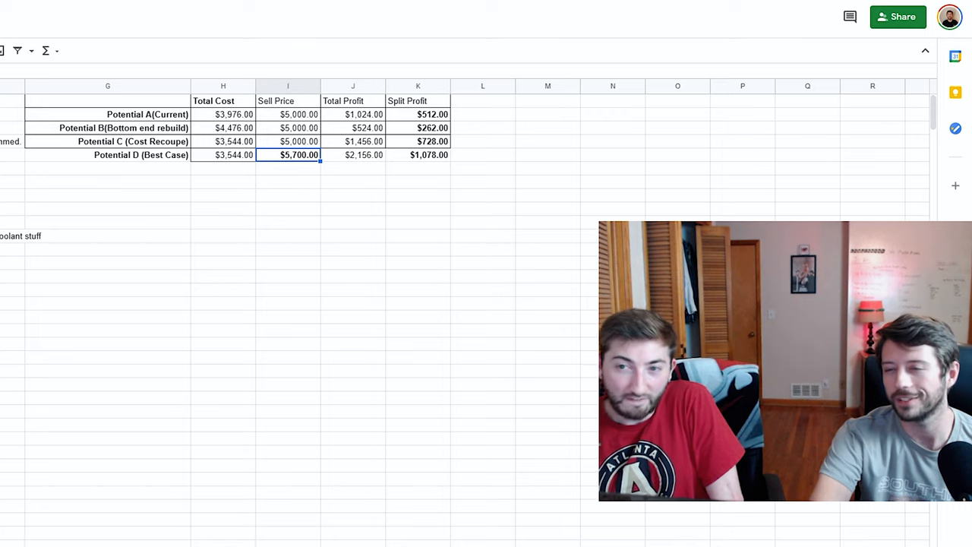